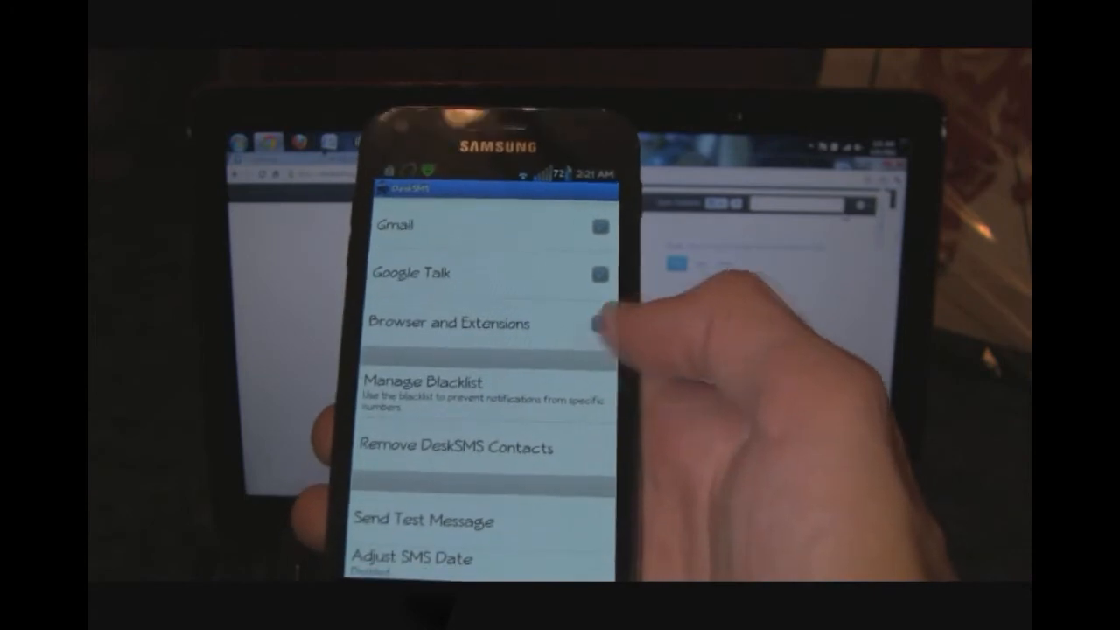
Step: Scroll the DeskSMS settings down to Send Test Message and open its confirmation prompt
scroll(down, 3)
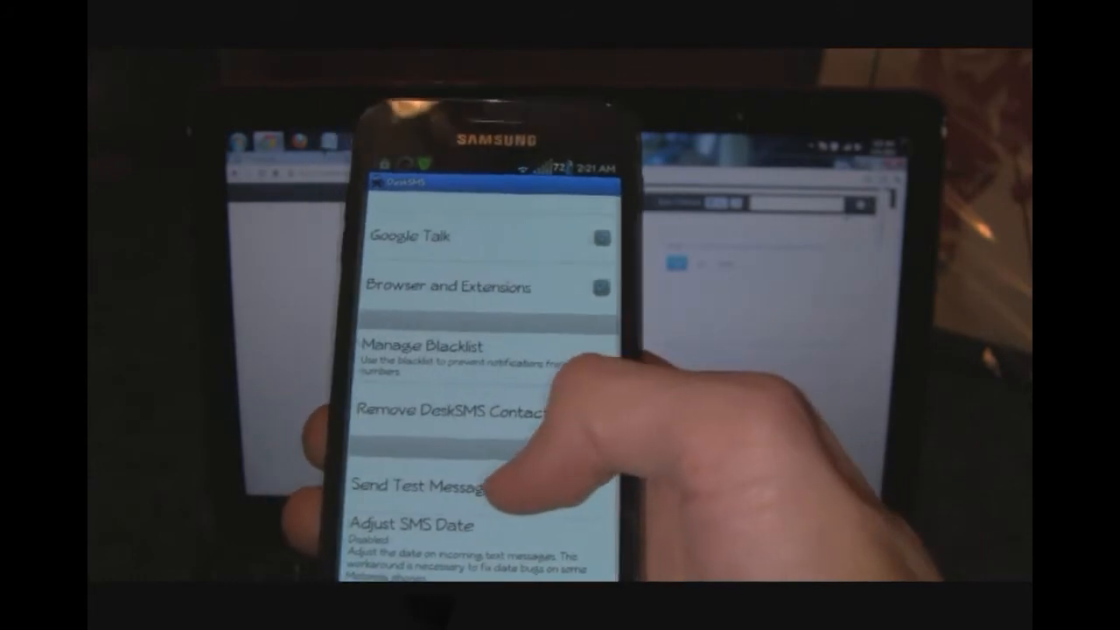
click(416, 483)
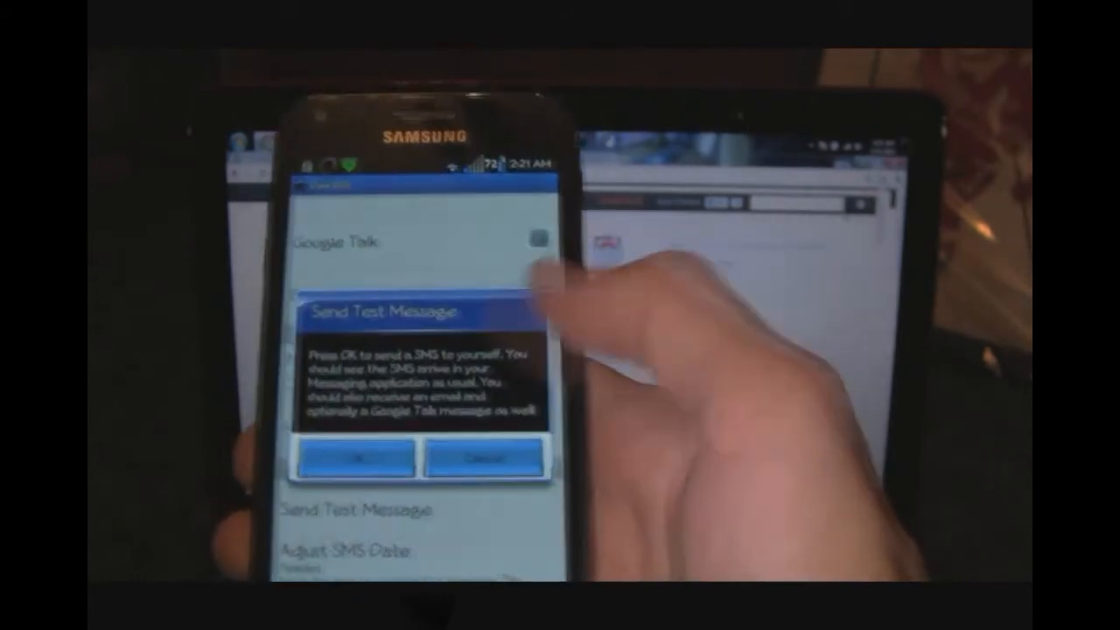